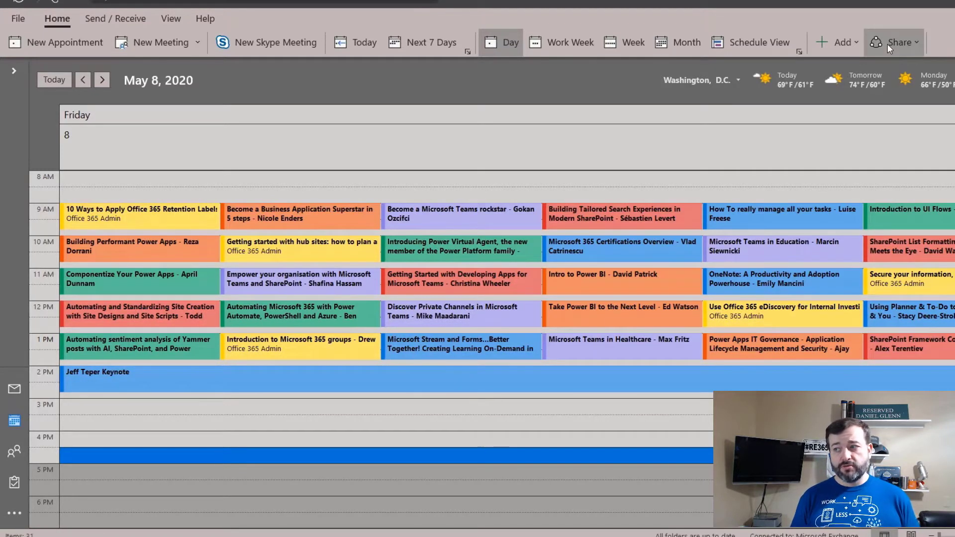
Check the Office 365 Nashville 2020 calendar permissions, confirming it's shared with nobody, and cancel
{"action": "left_click", "coordinate": [895, 41]}
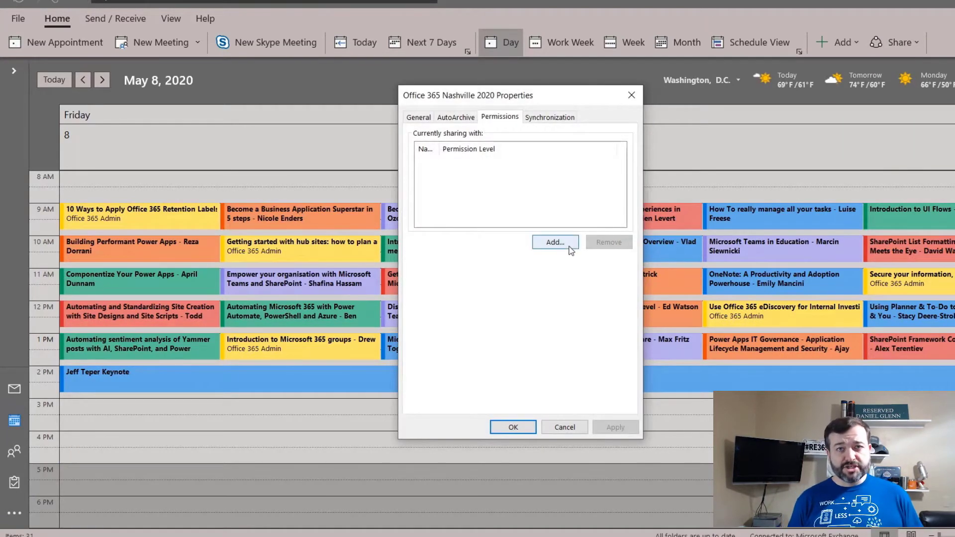
{"action": "left_click", "coordinate": [555, 242]}
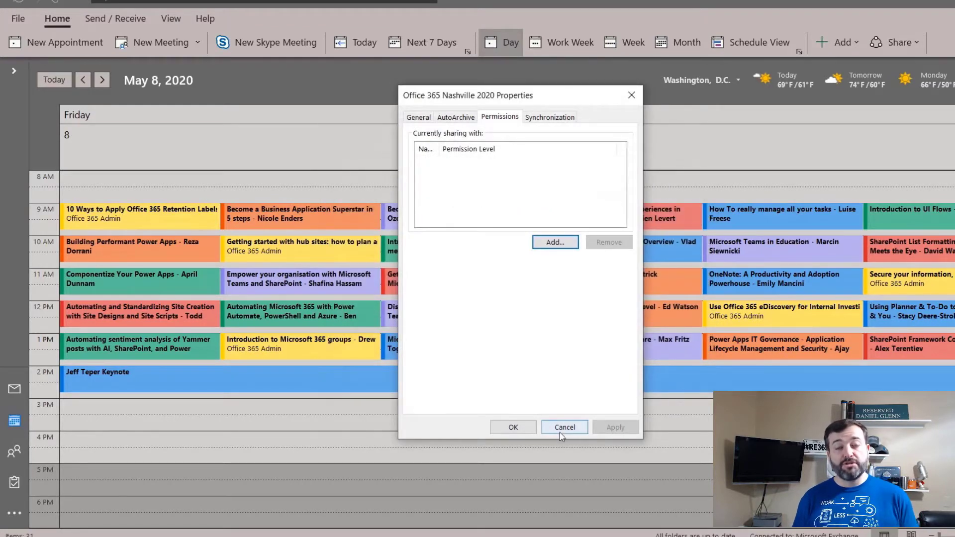
{"action": "left_click", "coordinate": [564, 426]}
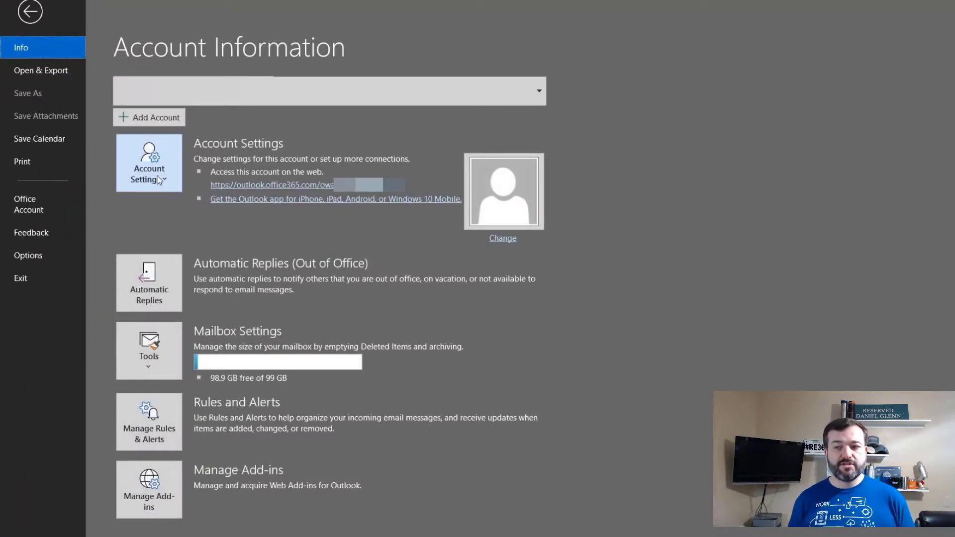
Open Account Settings and view the empty Published Calendars list
{"action": "left_click", "coordinate": [149, 161]}
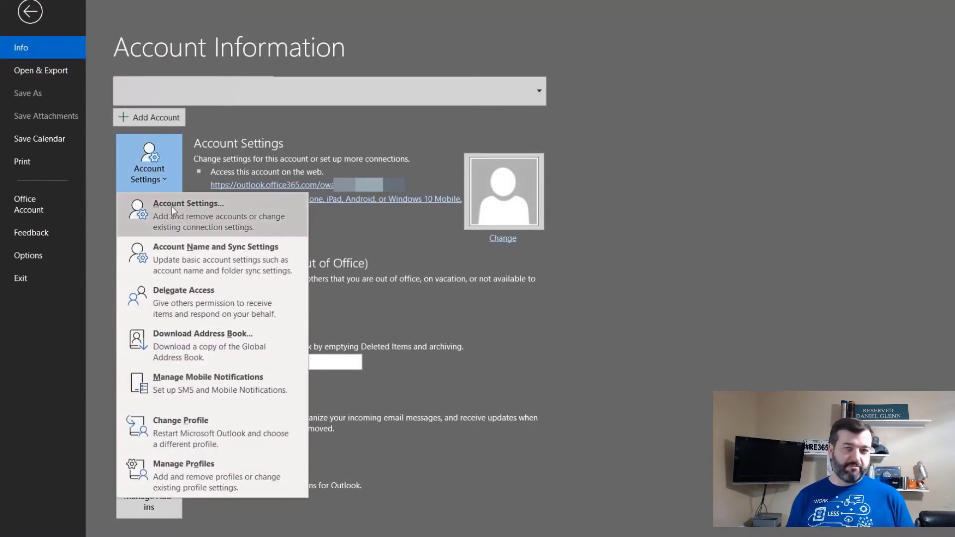
{"action": "left_click", "coordinate": [188, 210]}
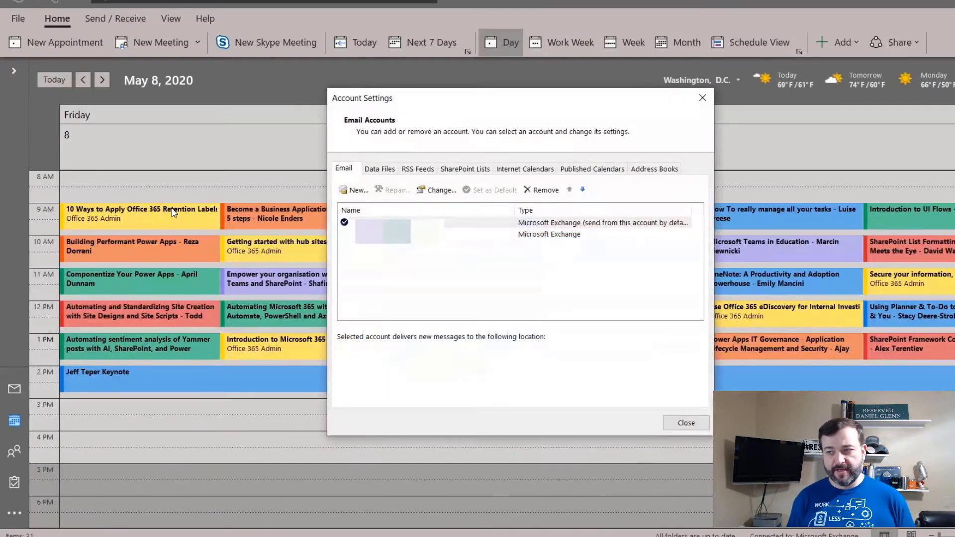
{"action": "left_click", "coordinate": [591, 168]}
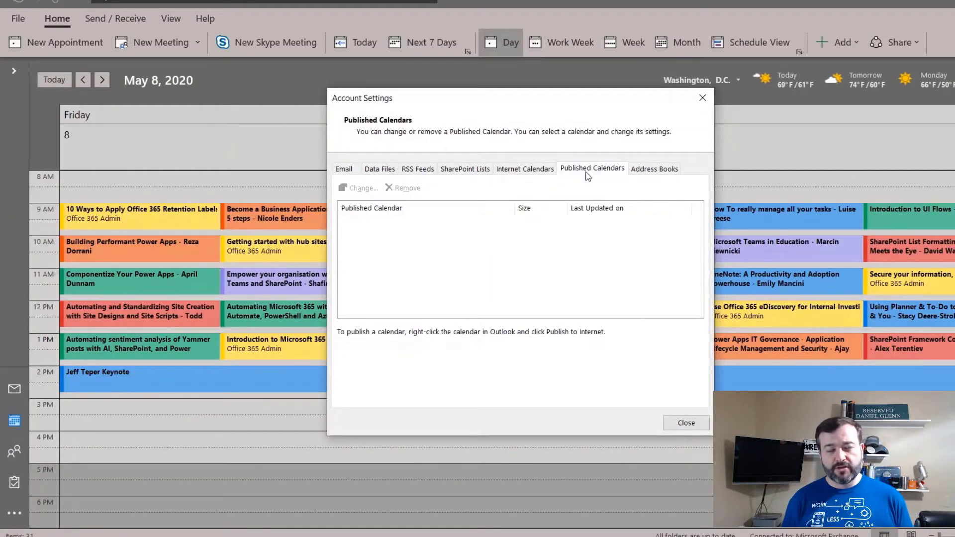
{"action": "mouse_move", "coordinate": [408, 247]}
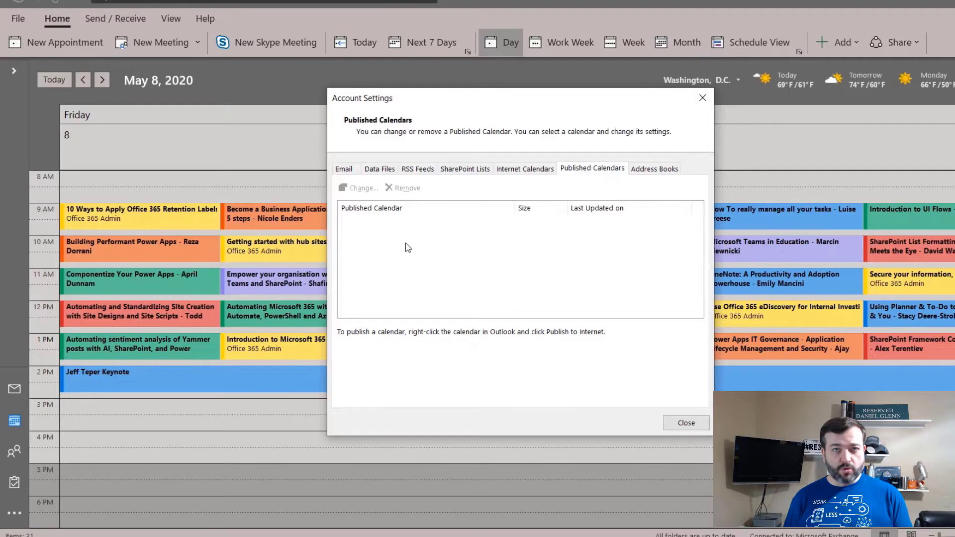
{"action": "mouse_move", "coordinate": [343, 355]}
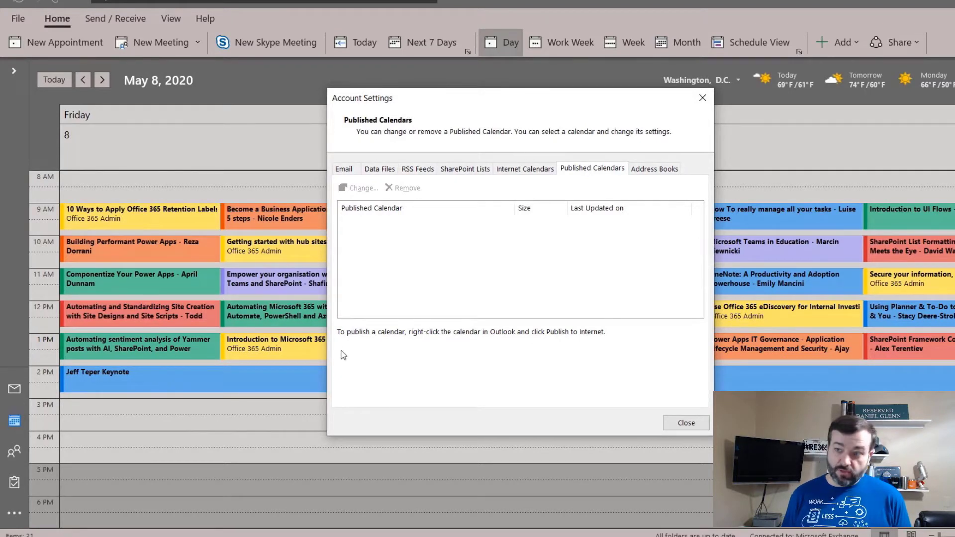
{"action": "mouse_move", "coordinate": [401, 347]}
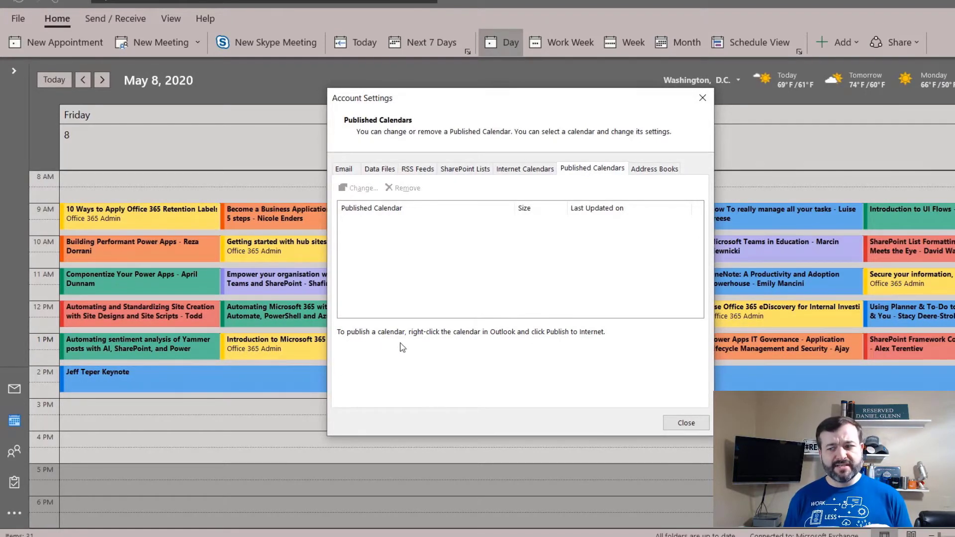
{"action": "mouse_move", "coordinate": [518, 344]}
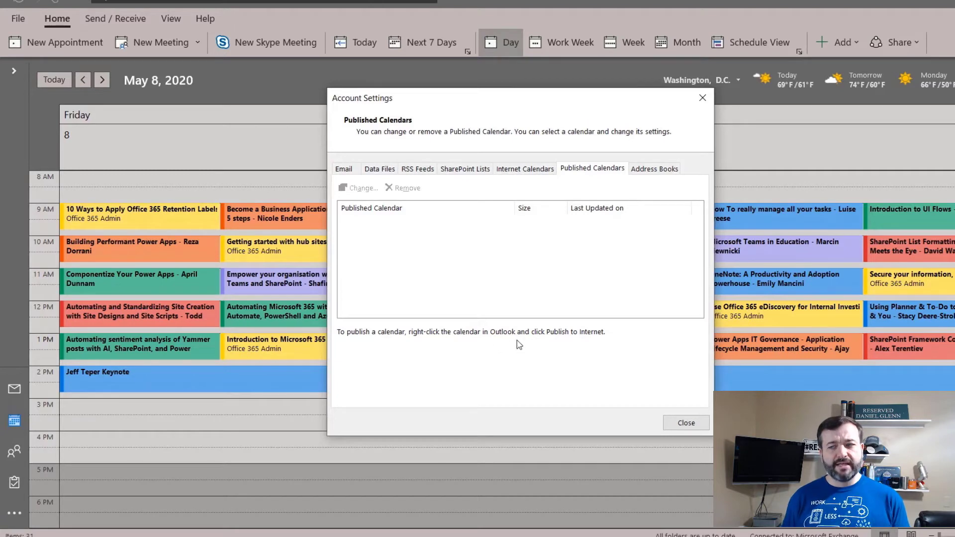
{"action": "mouse_move", "coordinate": [601, 348]}
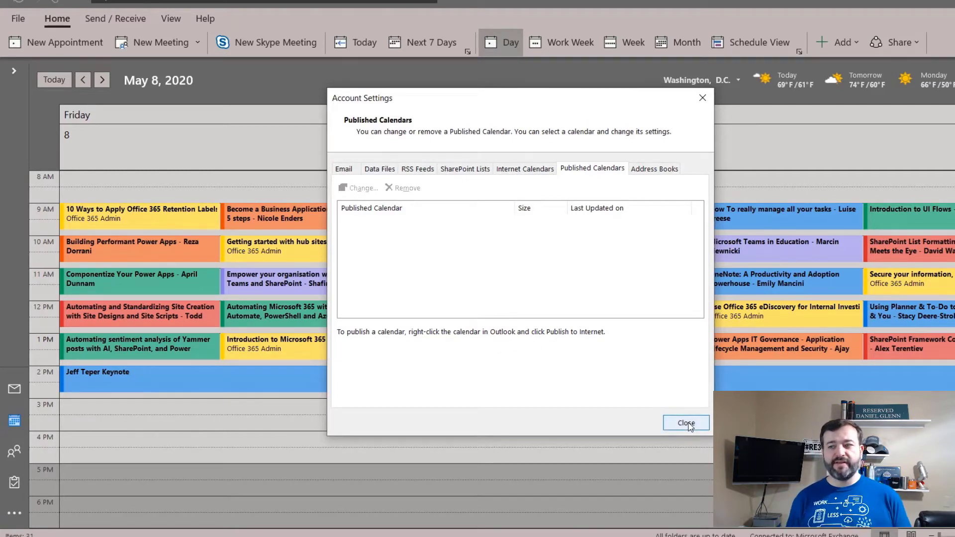
Close Account Settings, expand the calendar list, and recheck Nashville 2020 calendar properties without changes
{"action": "left_click", "coordinate": [685, 423]}
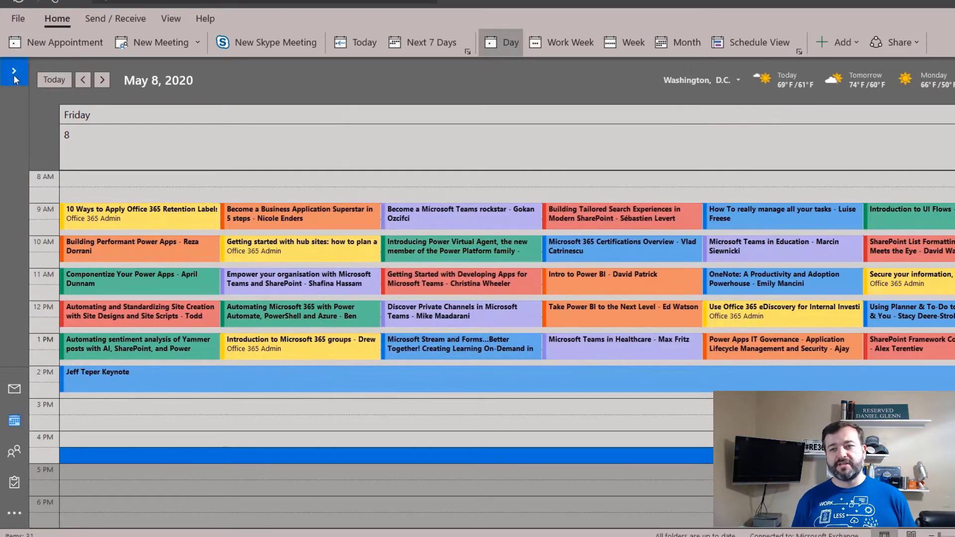
{"action": "left_click", "coordinate": [13, 71]}
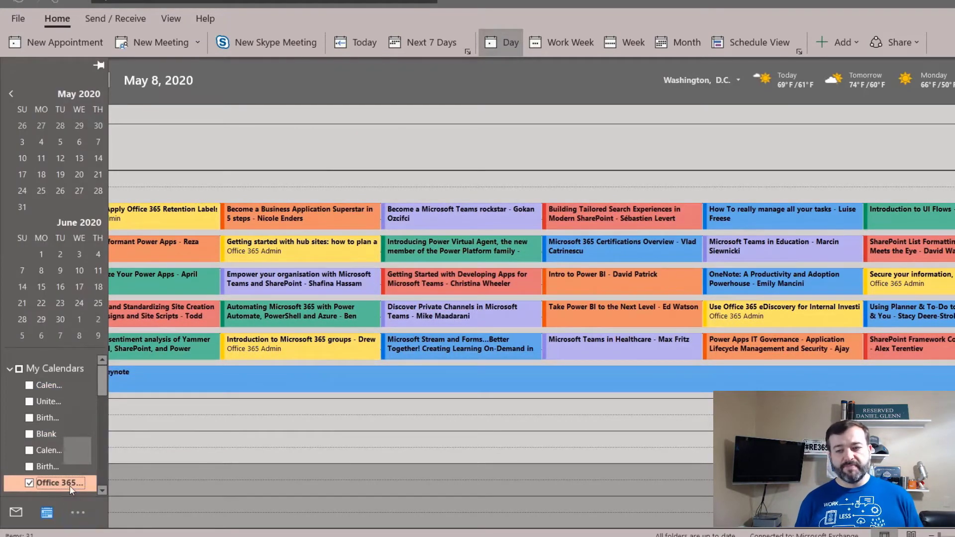
{"action": "right_click", "coordinate": [59, 483]}
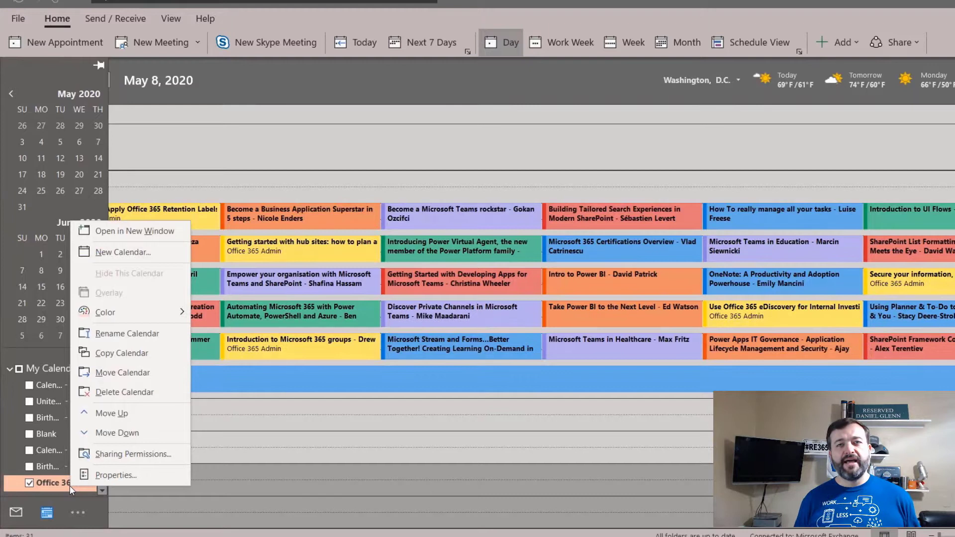
{"action": "mouse_move", "coordinate": [151, 344]}
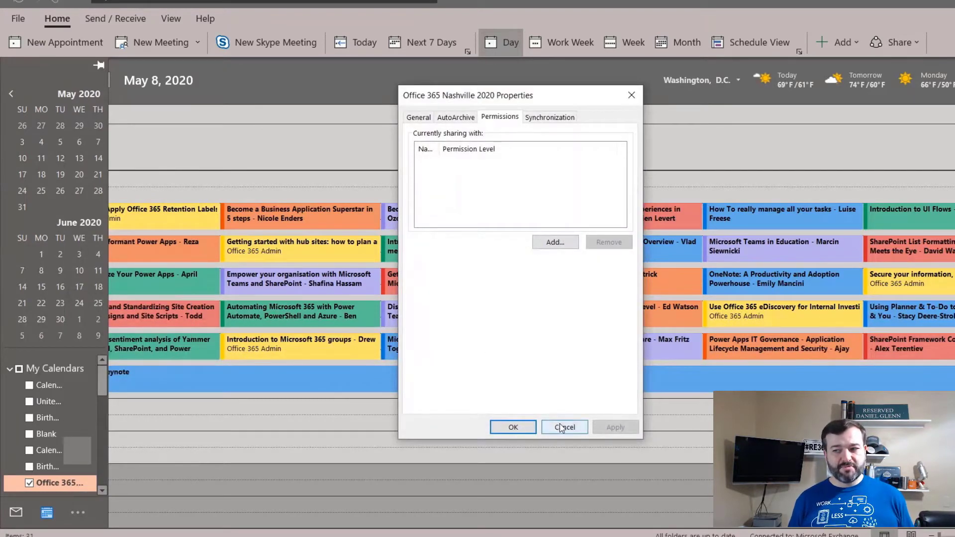
{"action": "left_click", "coordinate": [563, 427]}
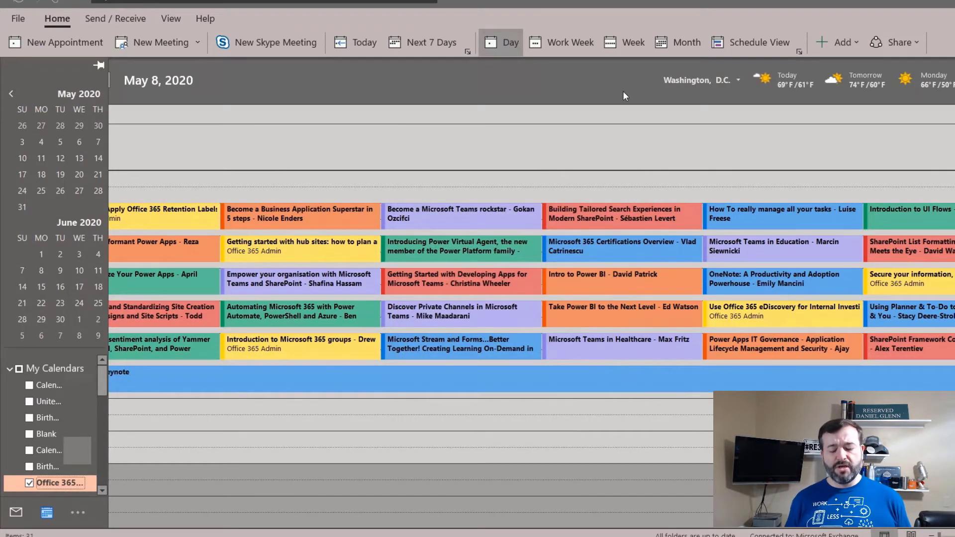
Switch to Outlook on the web showing the May 8, 2020 conference day view
{"action": "left_click", "coordinate": [99, 65]}
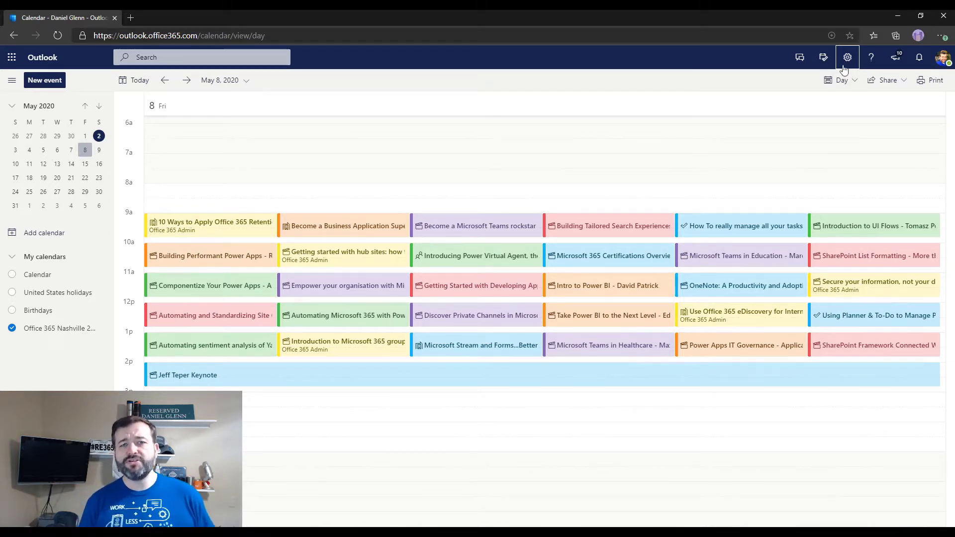
Open the full Outlook settings to the Shared calendars page
{"action": "left_click", "coordinate": [846, 56]}
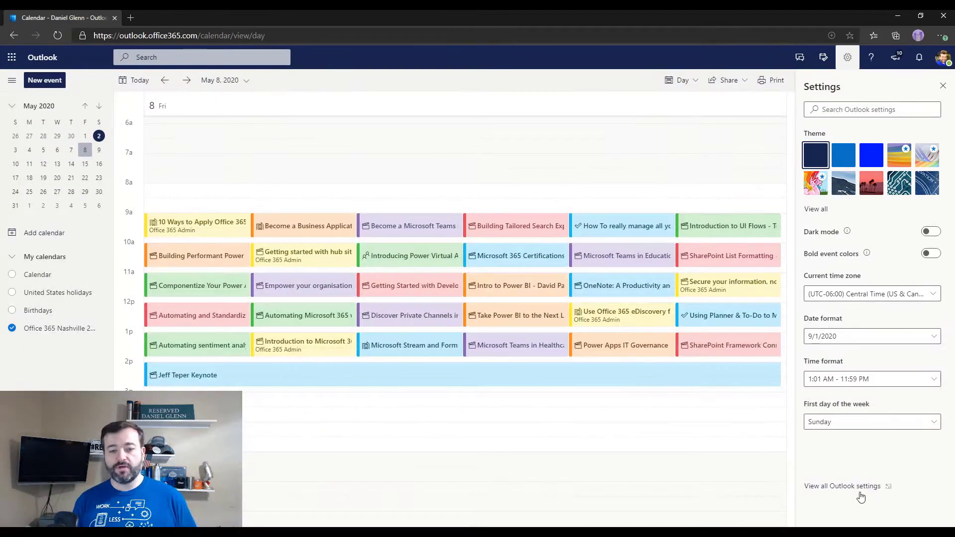
{"action": "left_click", "coordinate": [842, 485]}
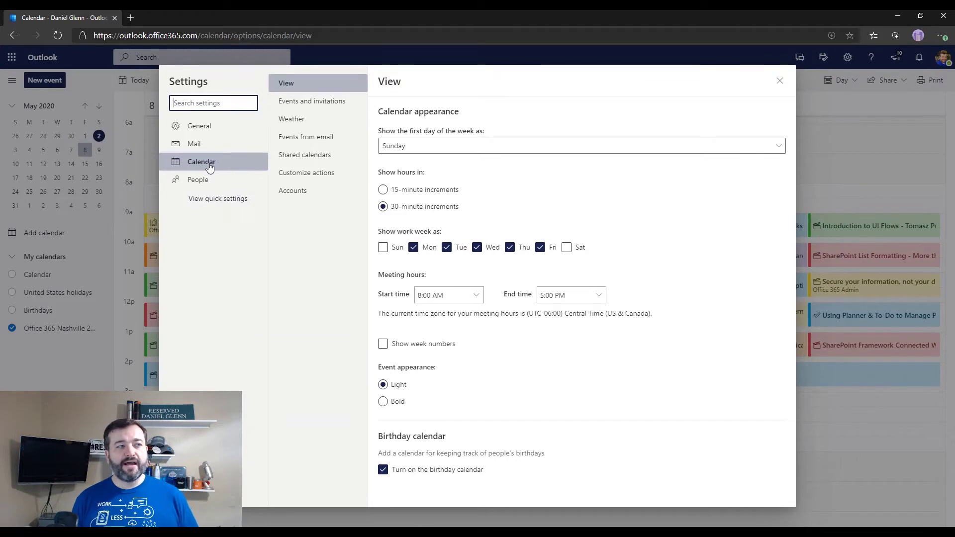
{"action": "left_click", "coordinate": [305, 155]}
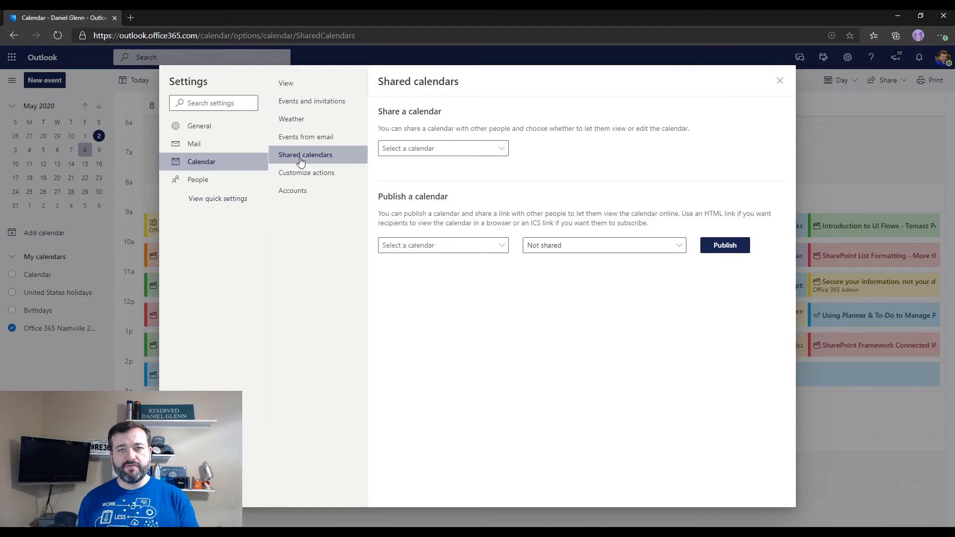
{"action": "mouse_move", "coordinate": [454, 206]}
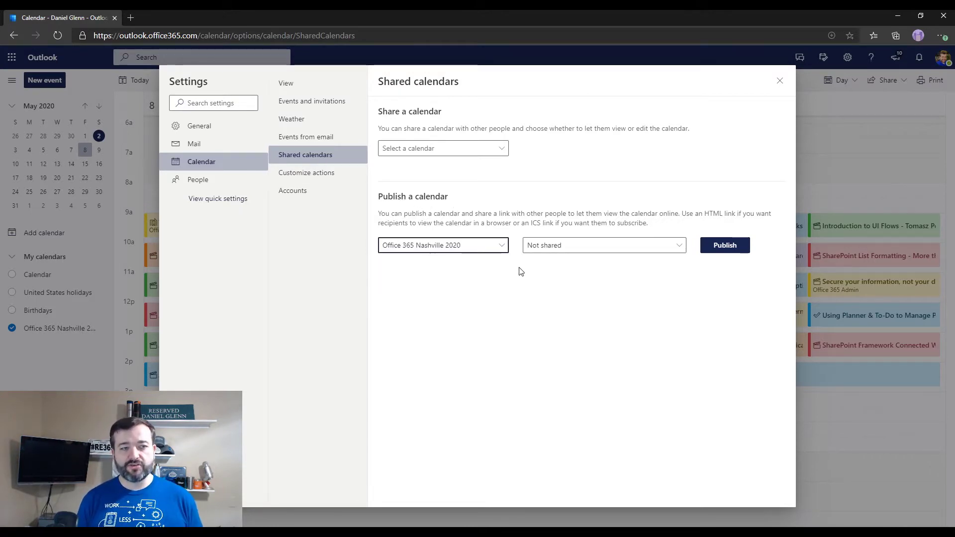
Publish the Nashville 2020 calendar with 'Can view all details' permission
{"action": "left_click", "coordinate": [602, 245]}
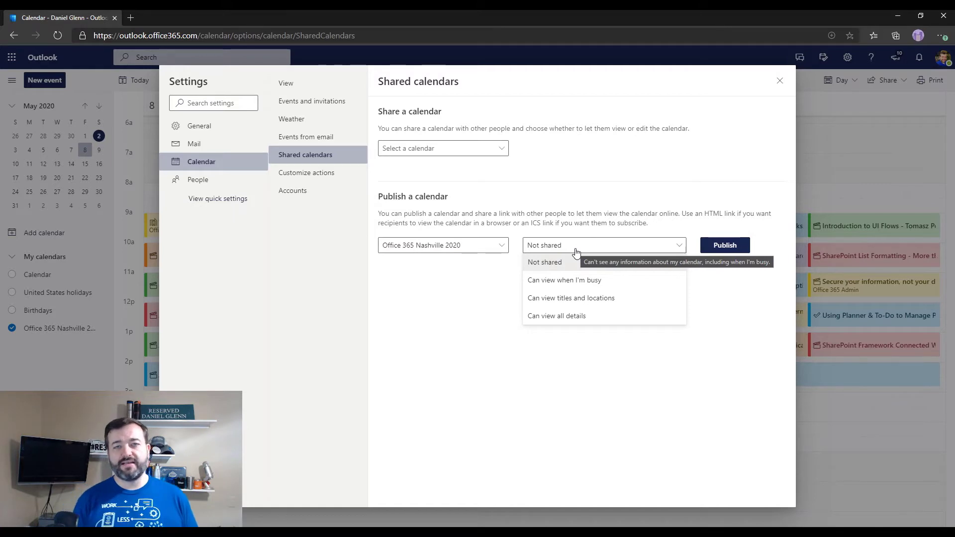
{"action": "mouse_move", "coordinate": [650, 281]}
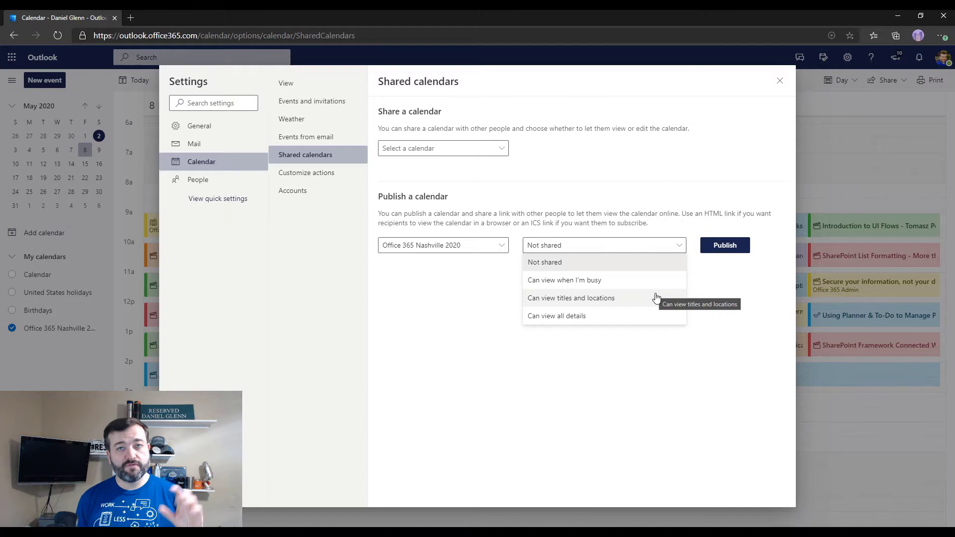
{"action": "mouse_move", "coordinate": [654, 303]}
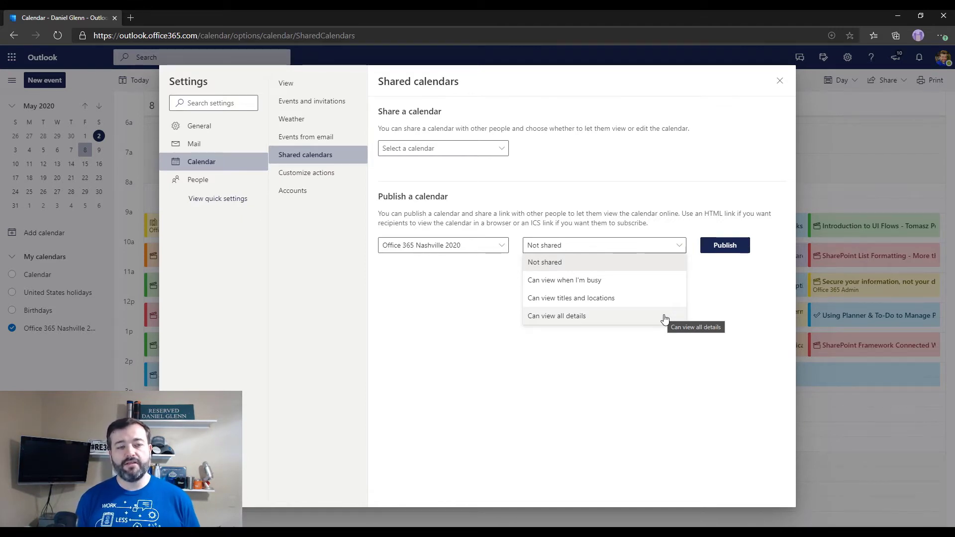
{"action": "left_click", "coordinate": [556, 315]}
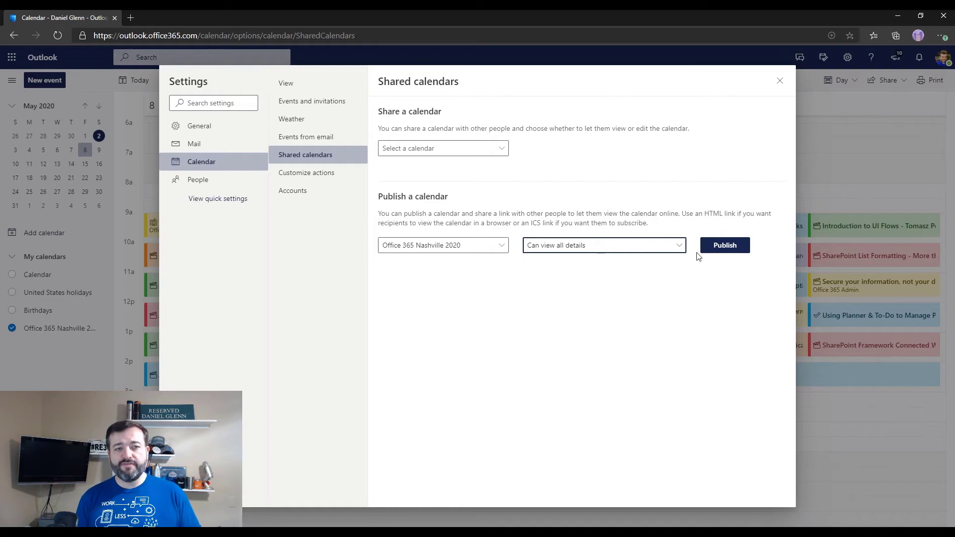
{"action": "left_click", "coordinate": [724, 245]}
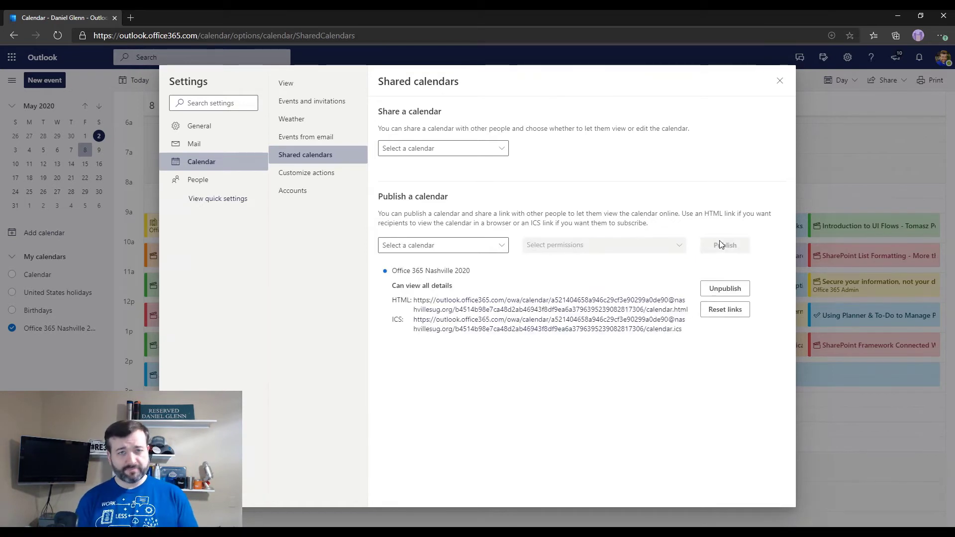